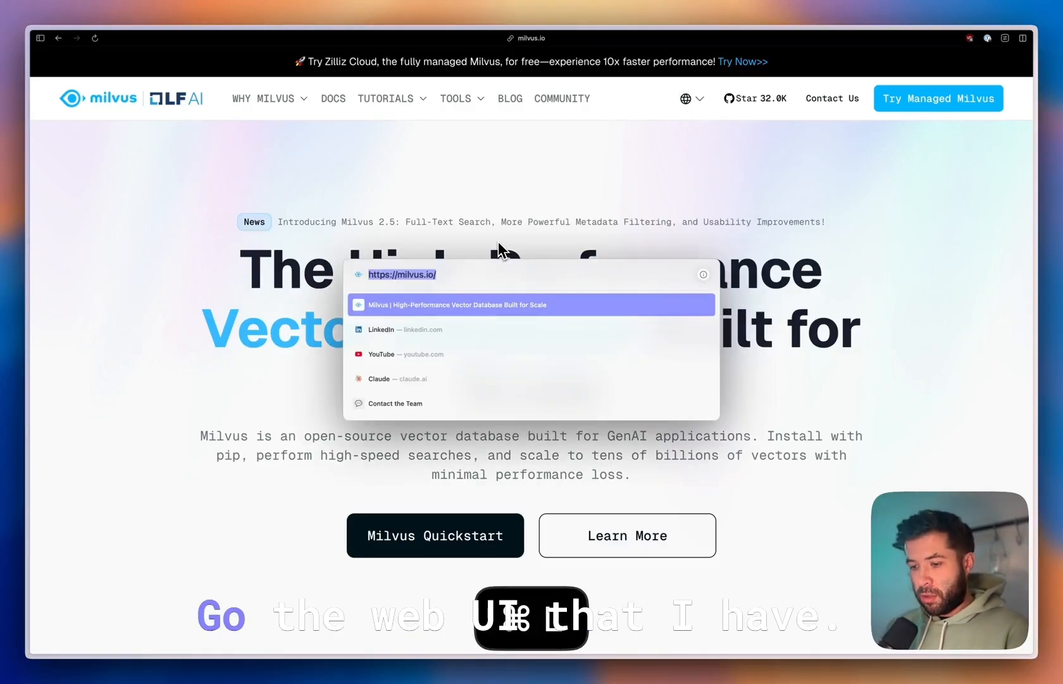
Load localhost:9091/webui in Safari to reach the Milvus WebUI home page.
type("localhost:9091/webui/collections")
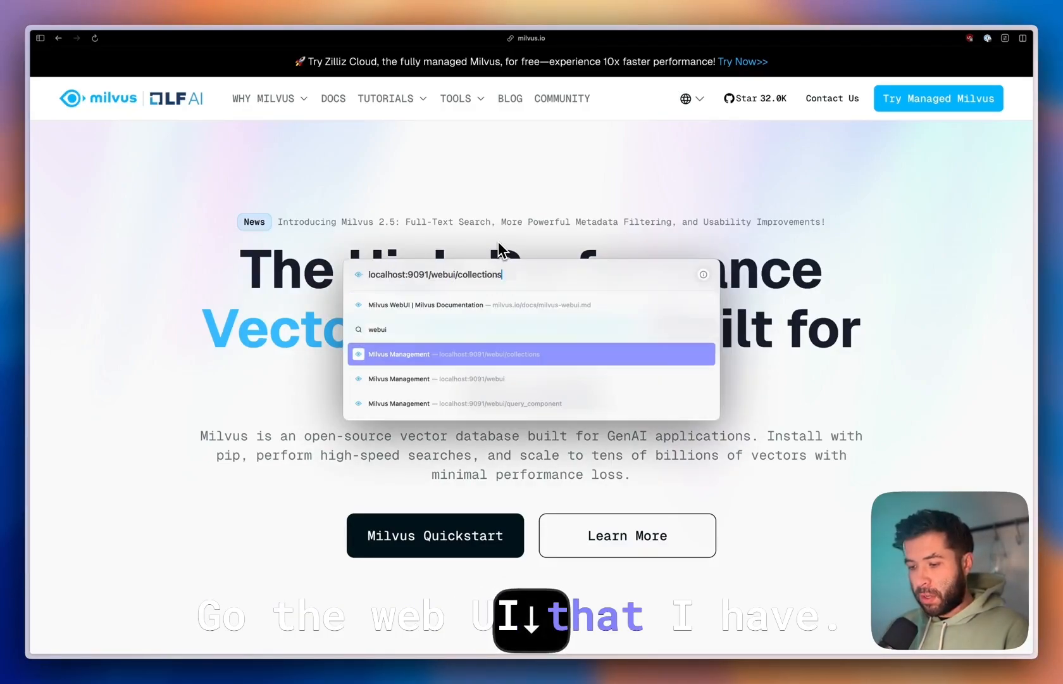
key("Backspace")
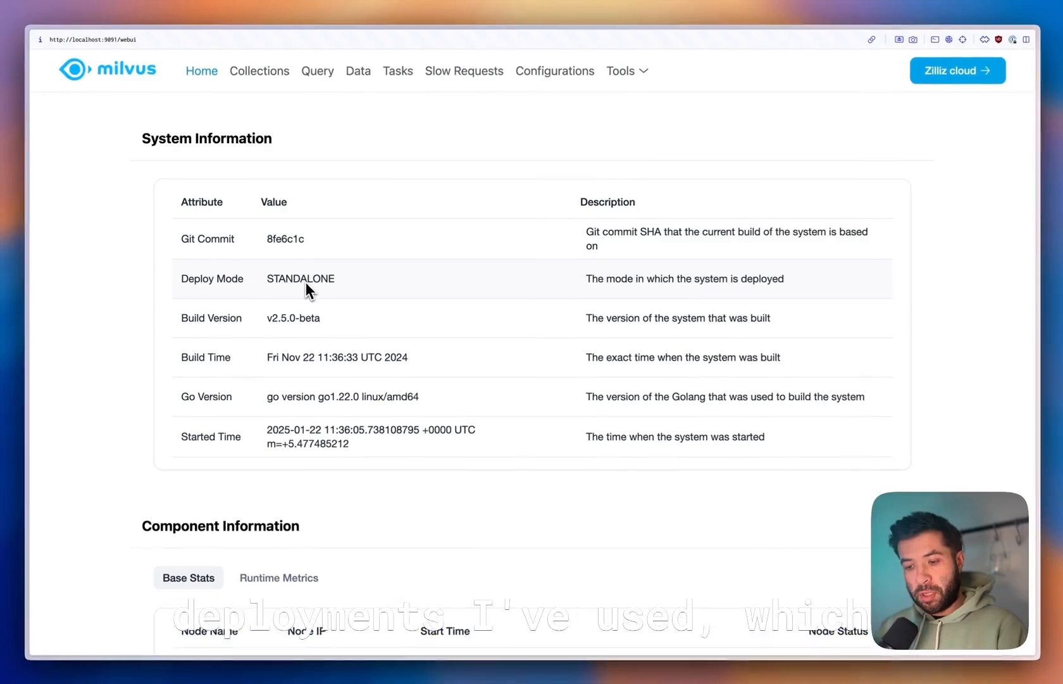
scroll("down", 3)
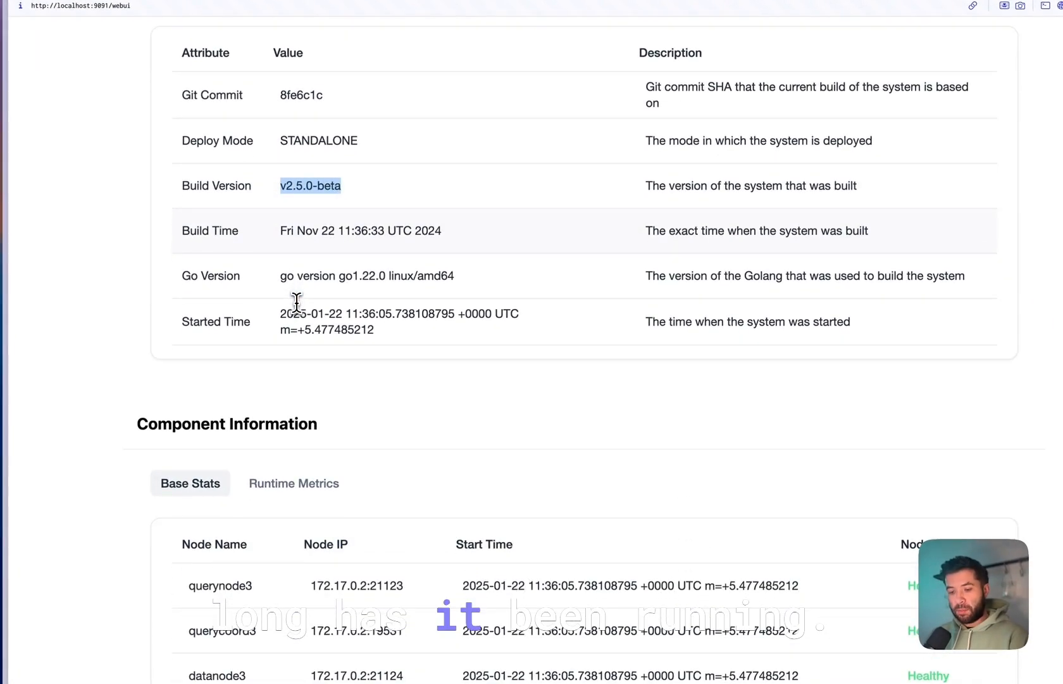
scroll("down", 3)
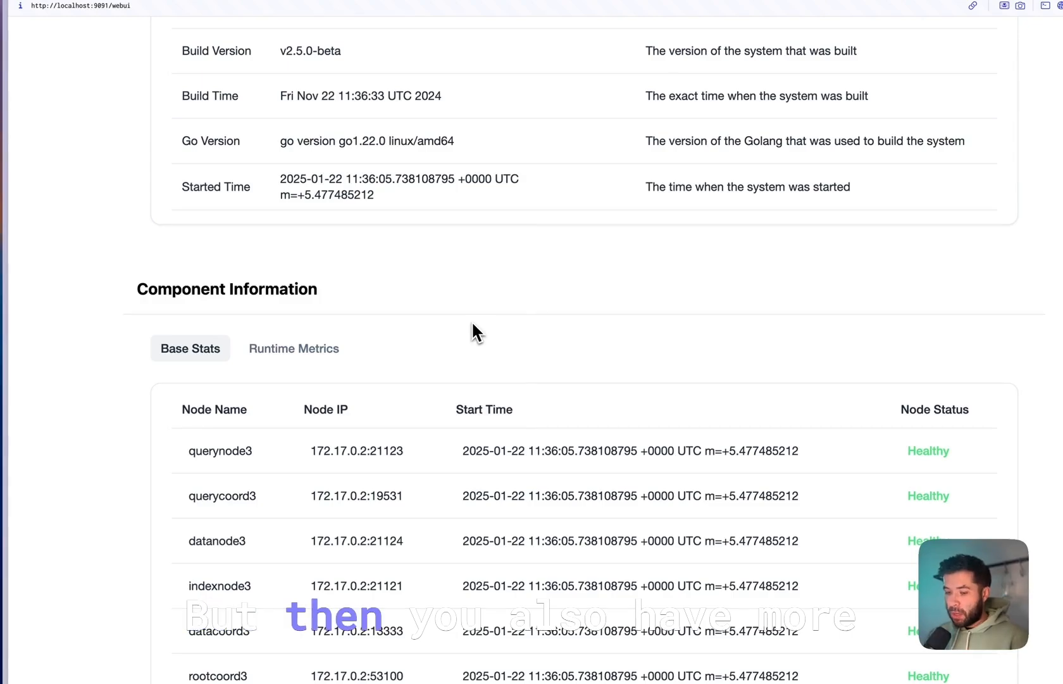
scroll("down", 3)
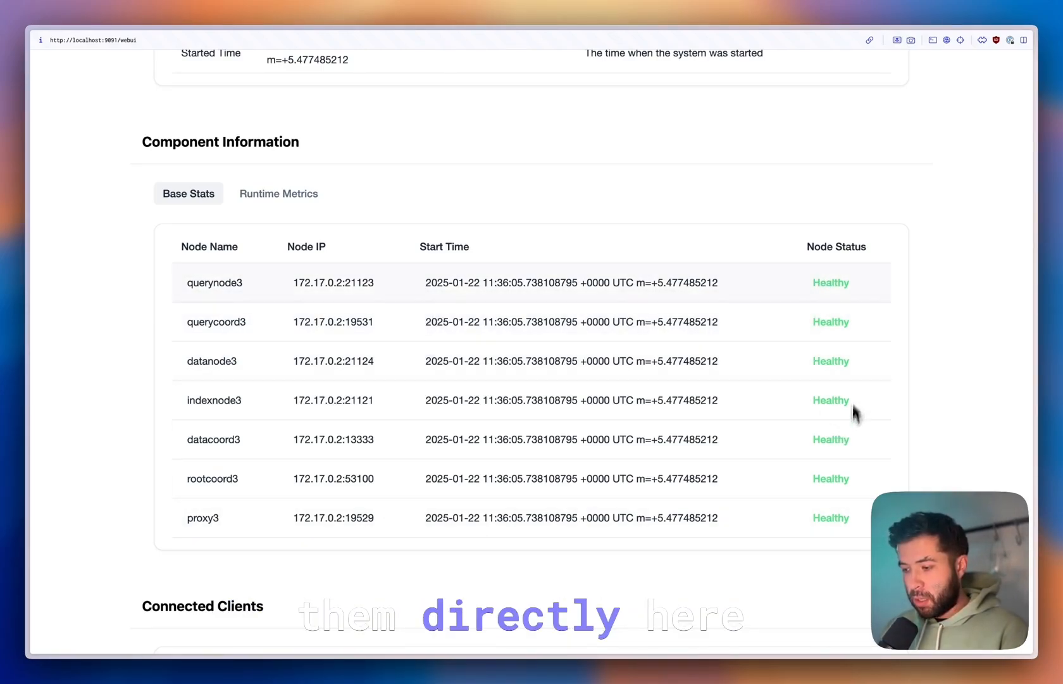
mouse_move(833, 256)
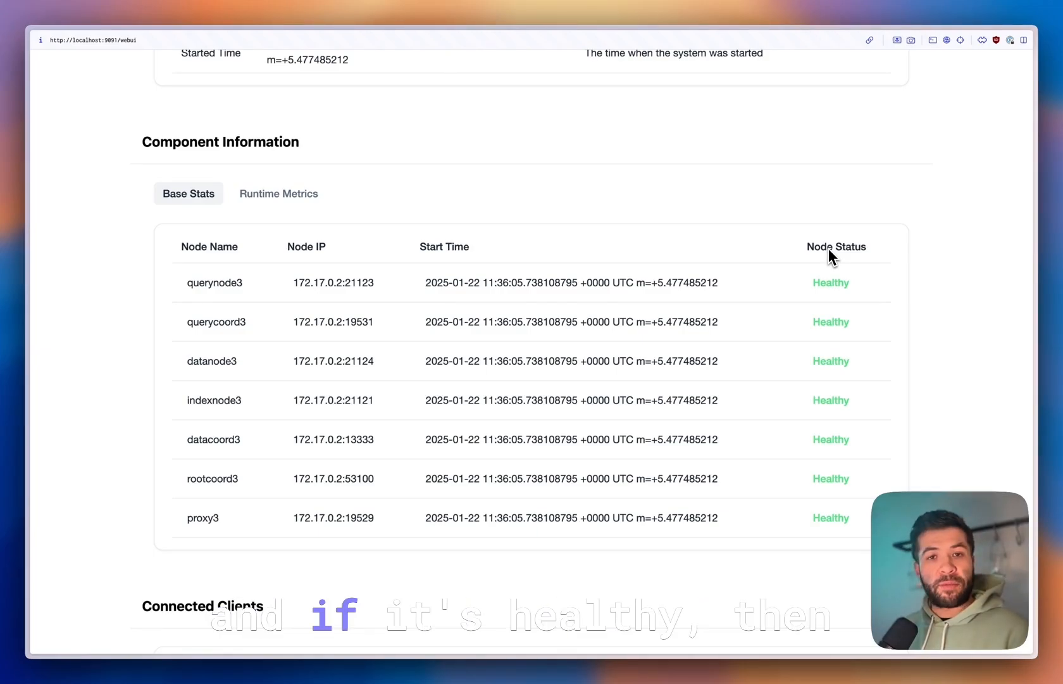
Scroll through the Connected Clients section, then go to the Collections overview.
scroll("down", 3)
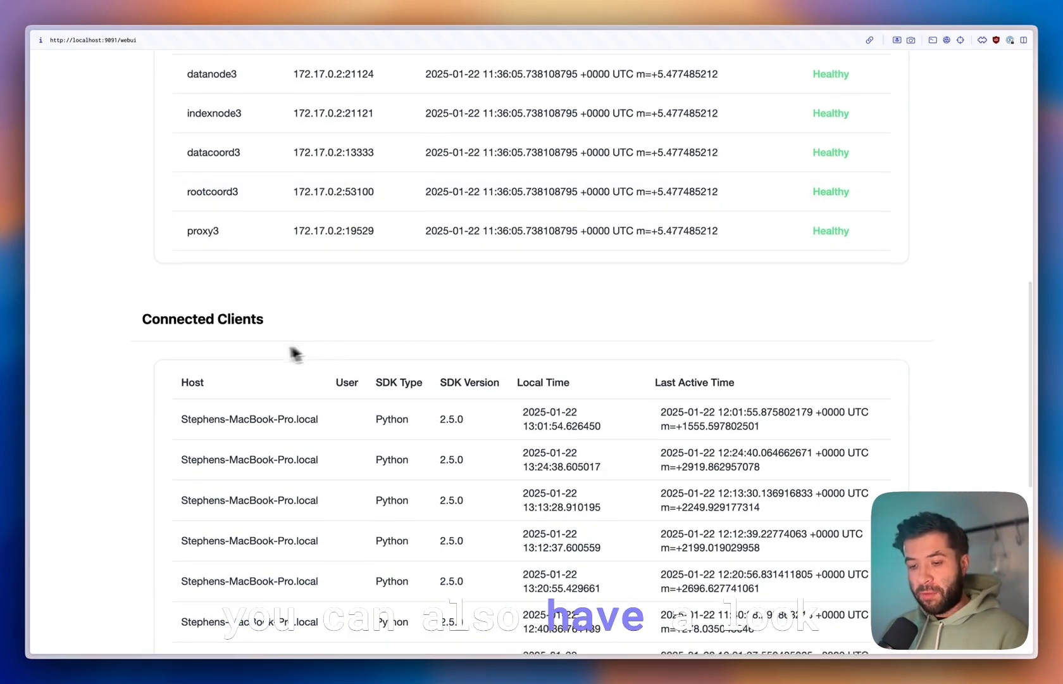
scroll("down", 3)
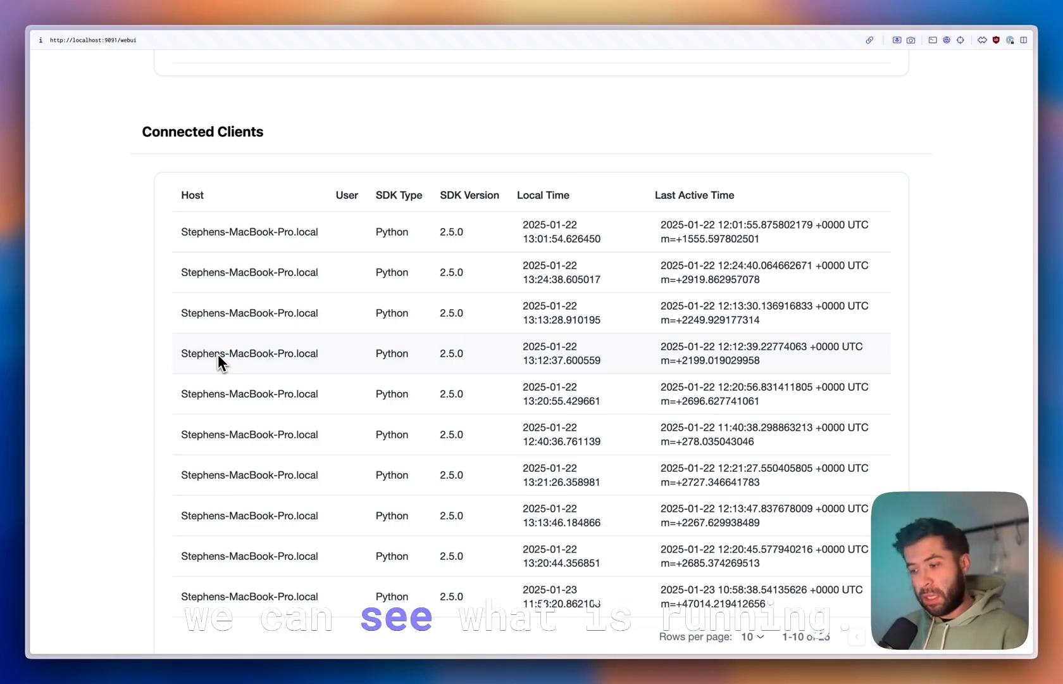
scroll("down", 3)
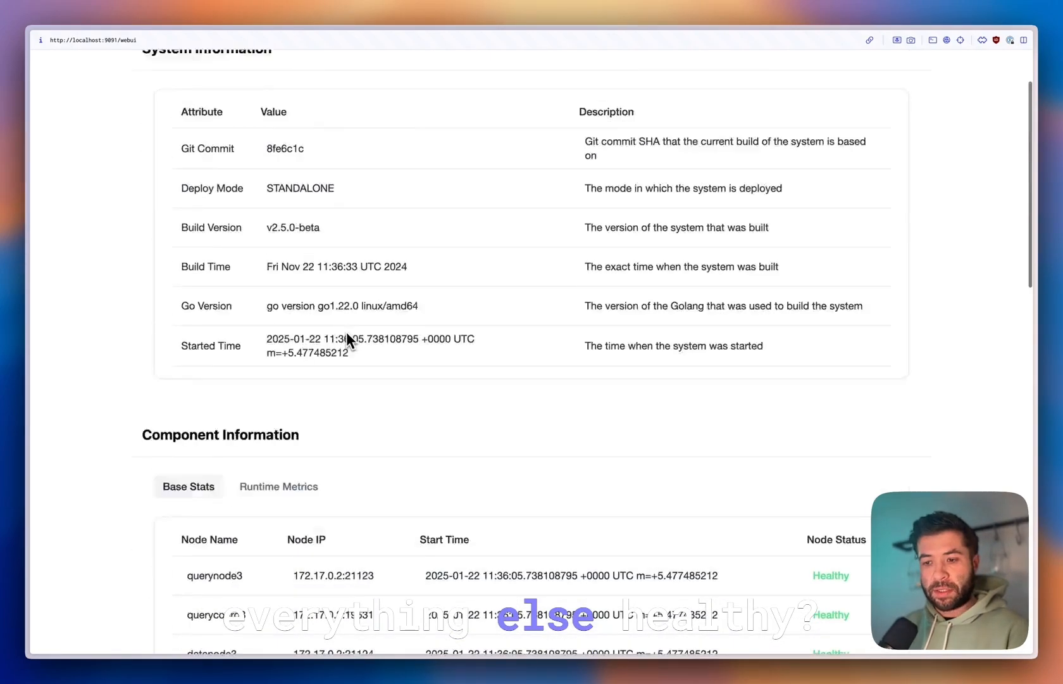
left_click(293, 79)
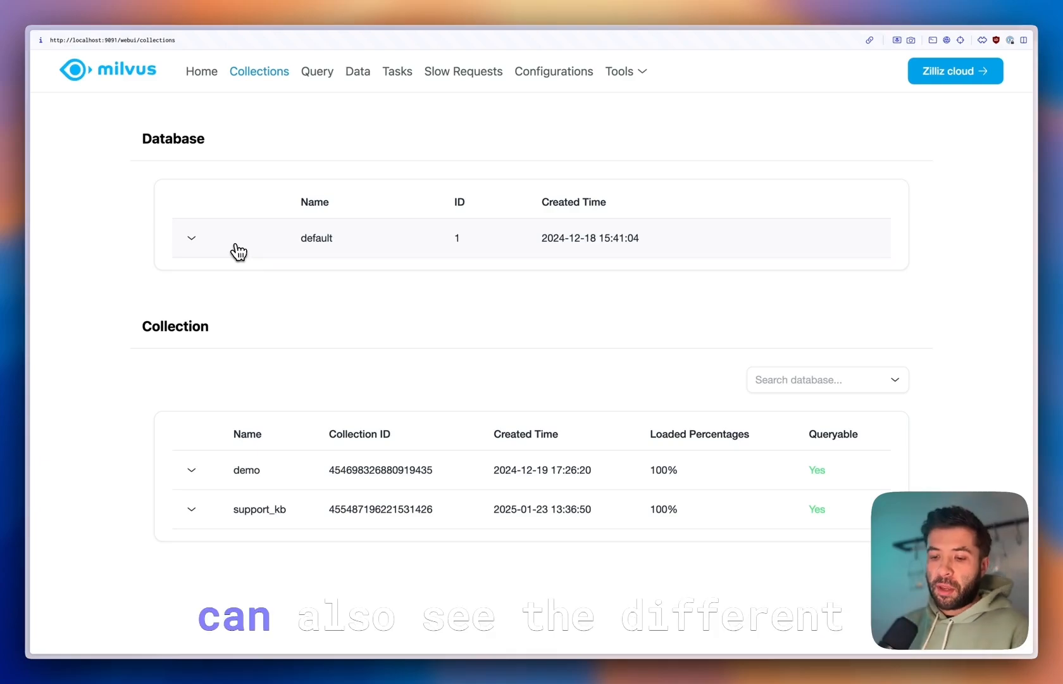
Expand the default database row and the support_kb collection row to show their metadata and schema.
left_click(192, 238)
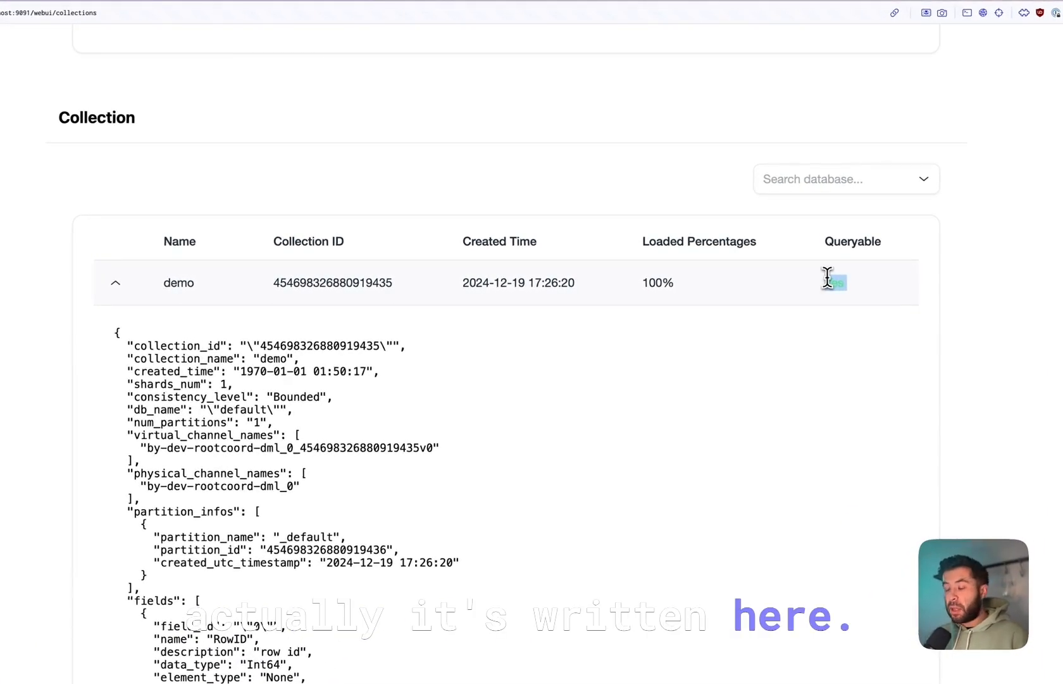
scroll("down", 3)
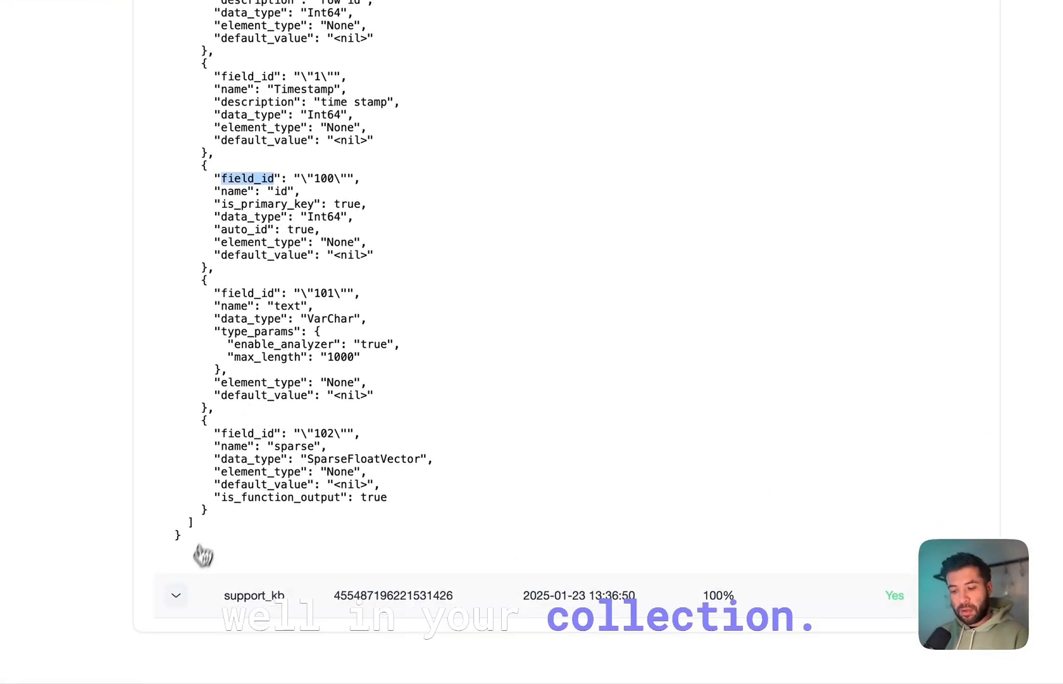
left_click(176, 595)
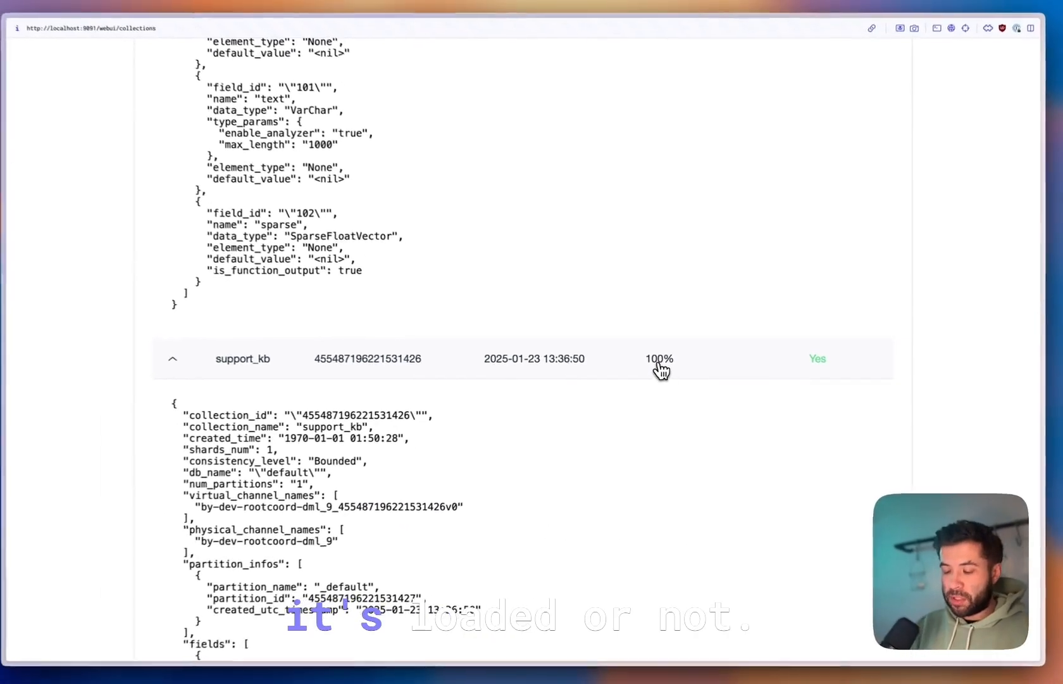
scroll("down", 3)
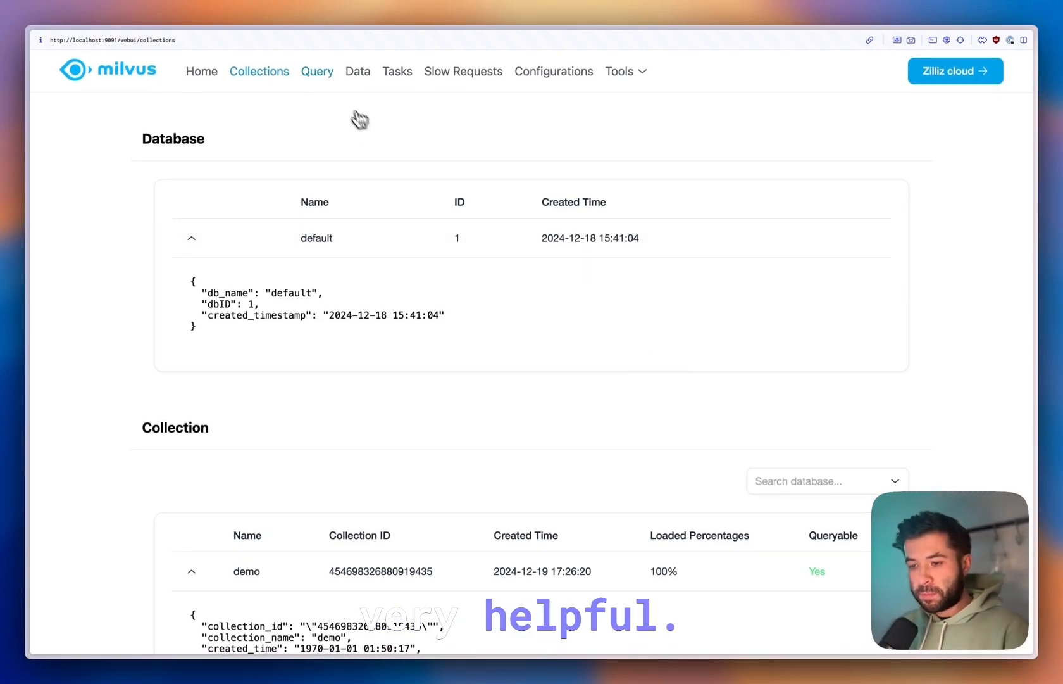
left_click(316, 71)
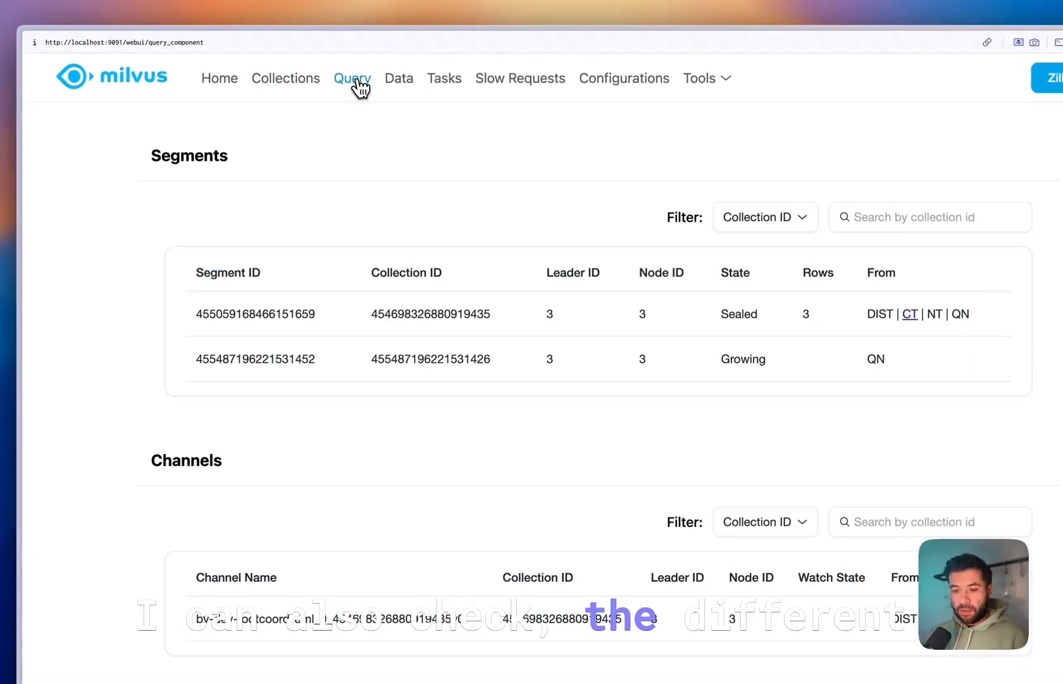
mouse_move(339, 123)
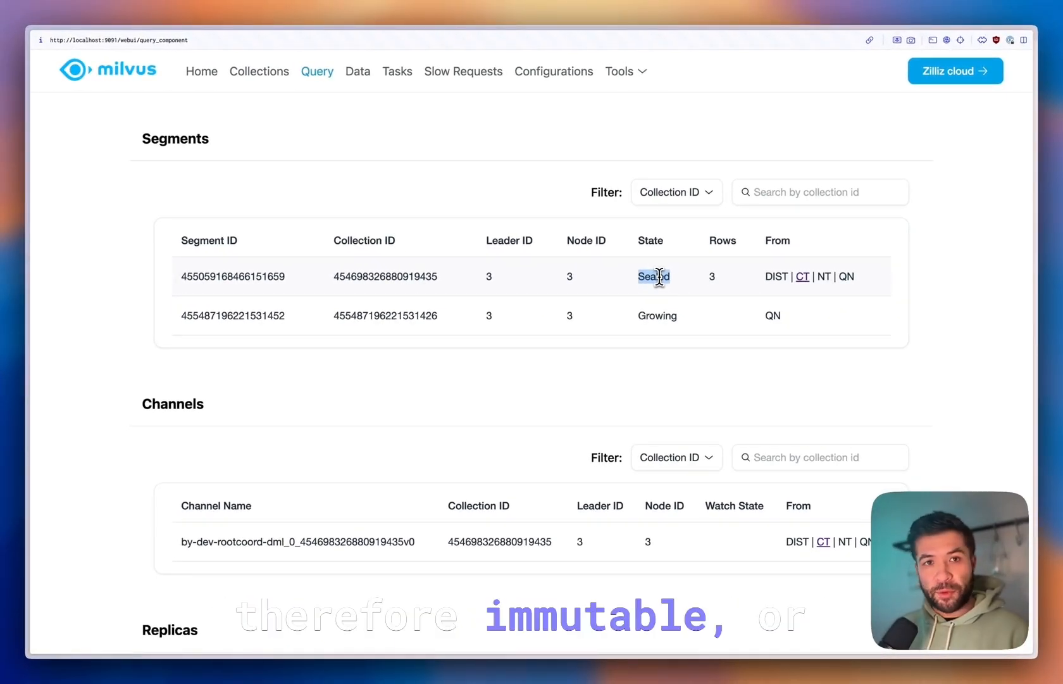
scroll("down", 3)
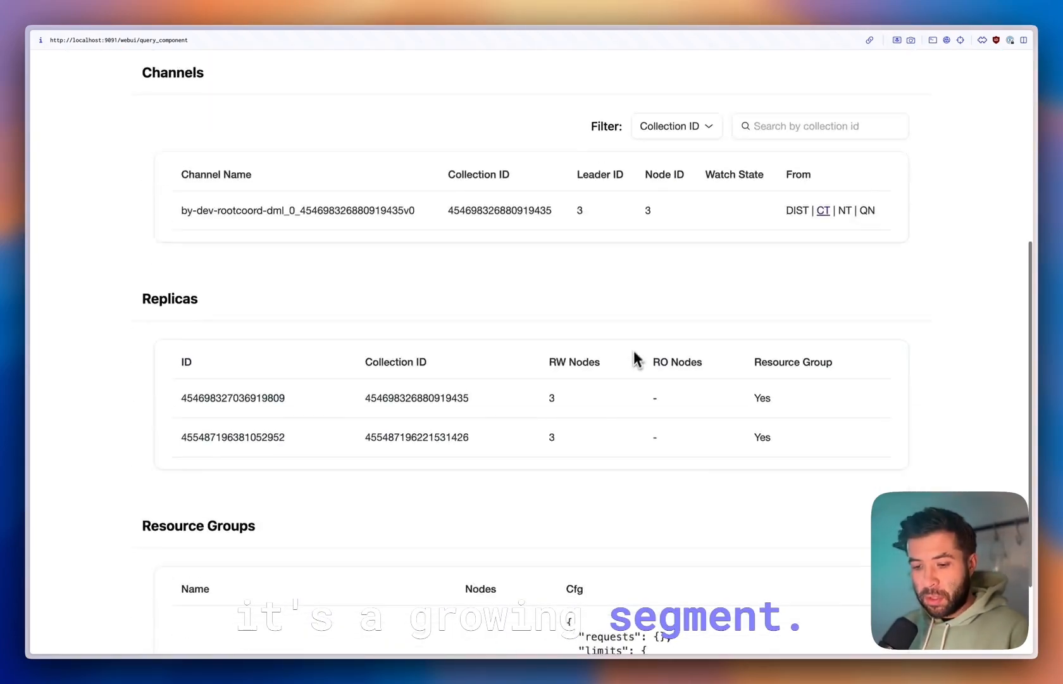
scroll("down", 3)
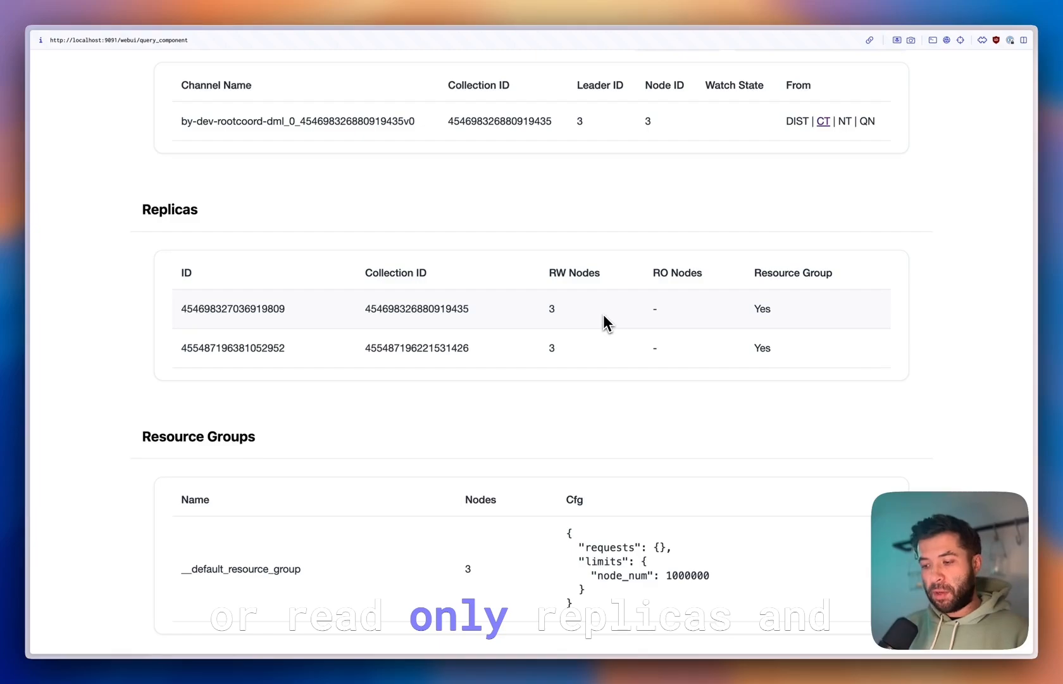
scroll("down", 3)
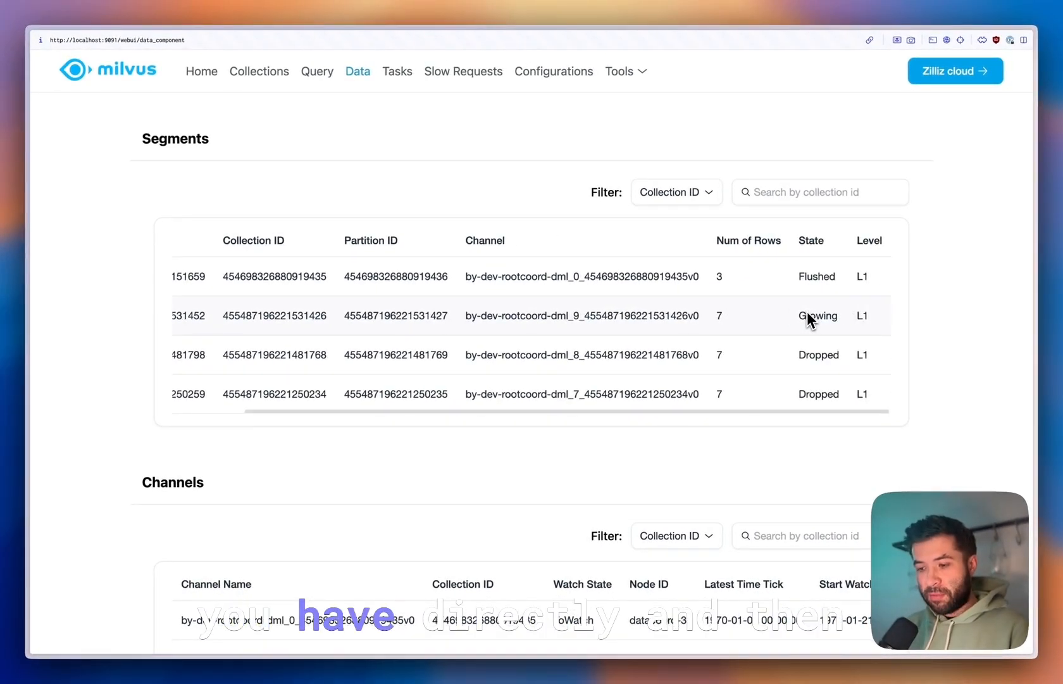
mouse_move(817, 285)
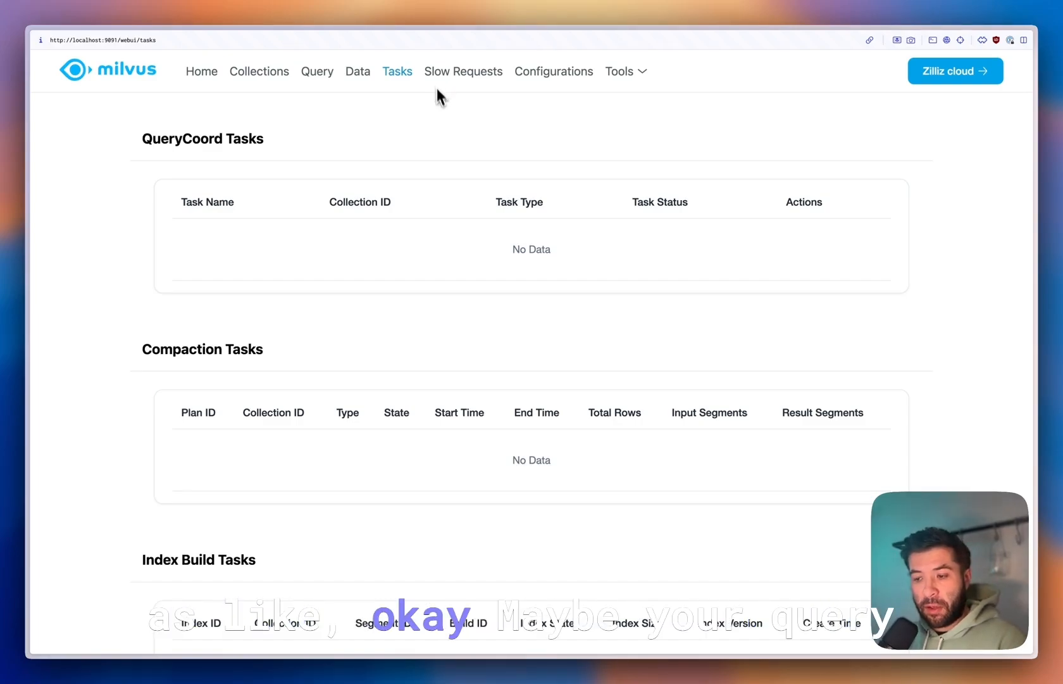
mouse_move(198, 137)
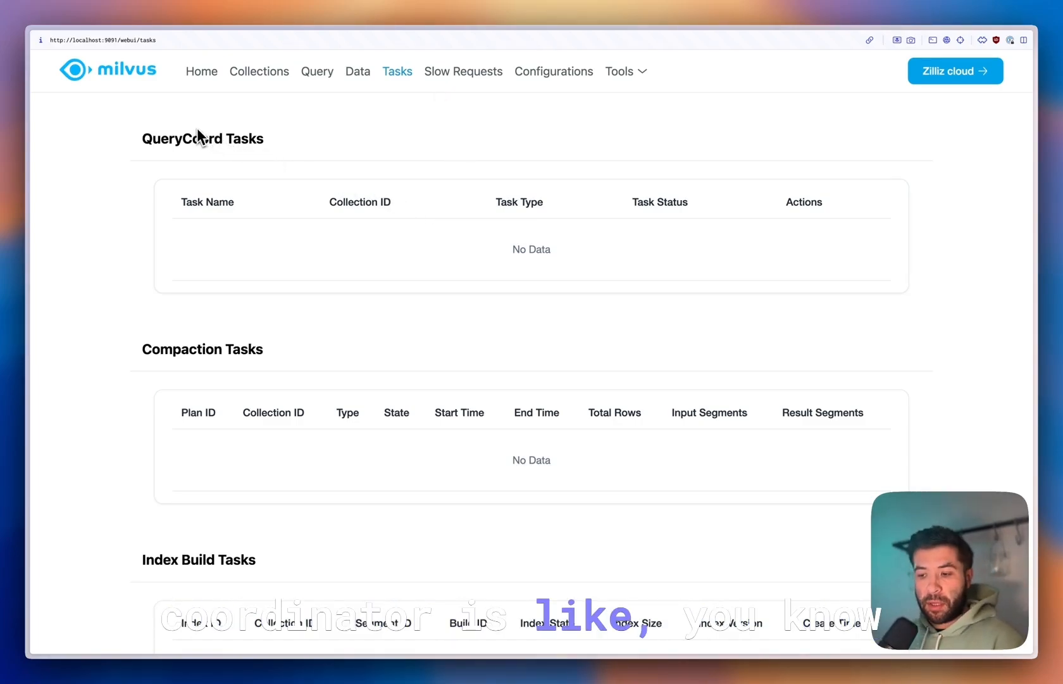
mouse_move(404, 278)
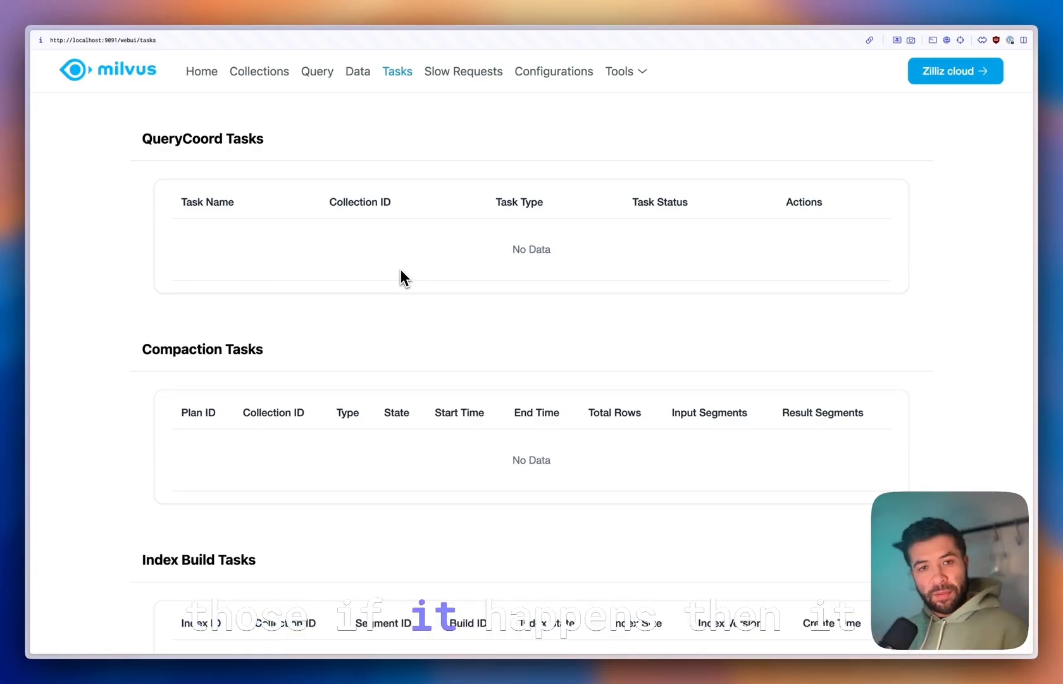
Scroll through the QueryCoord, compaction, index build, import and sync task tables, then go to Slow Requests.
scroll("down", 3)
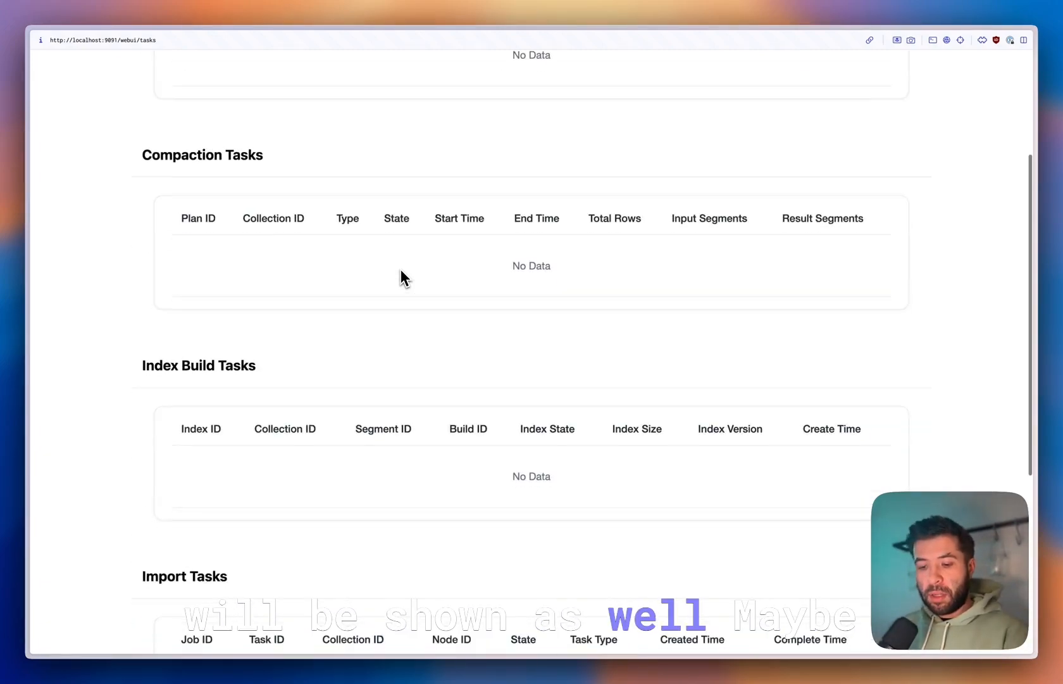
scroll("down", 3)
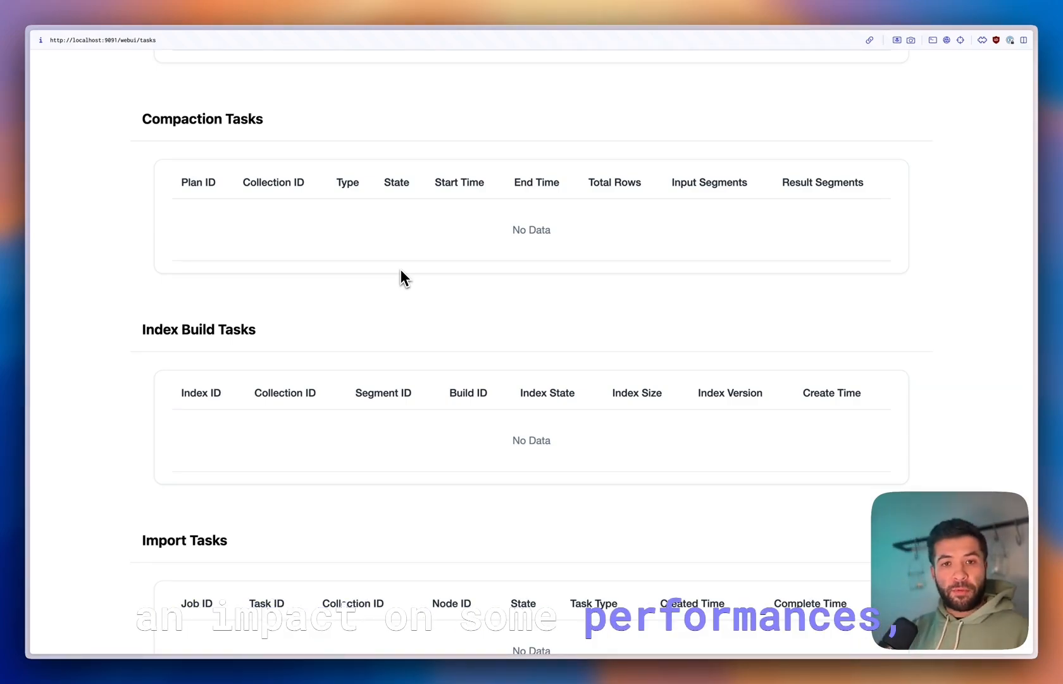
scroll("down", 3)
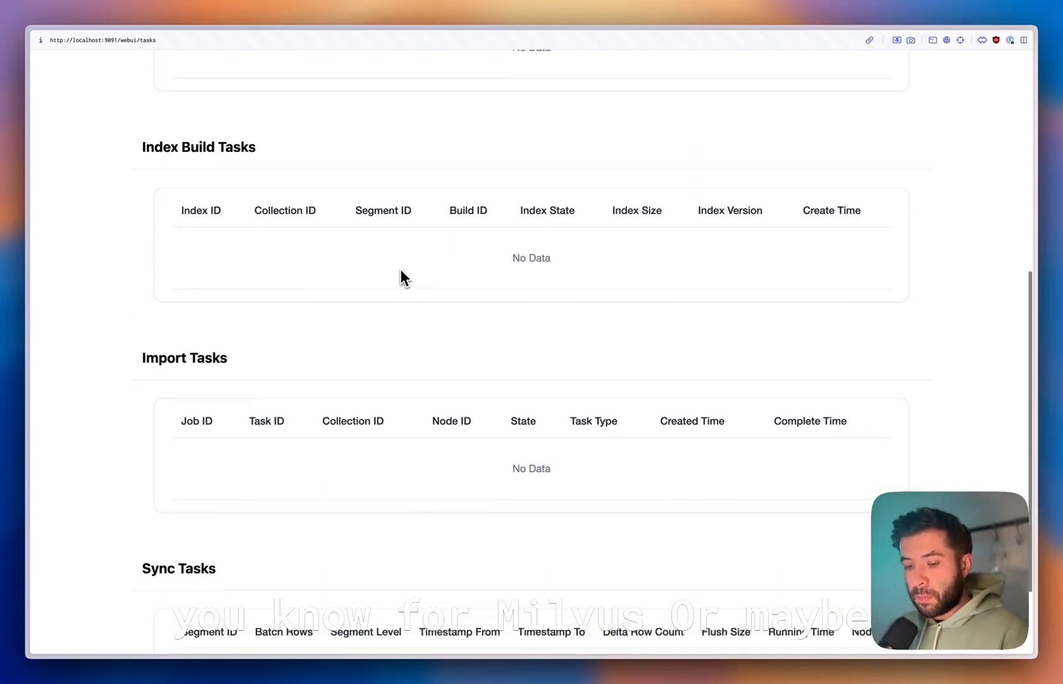
scroll("down", 3)
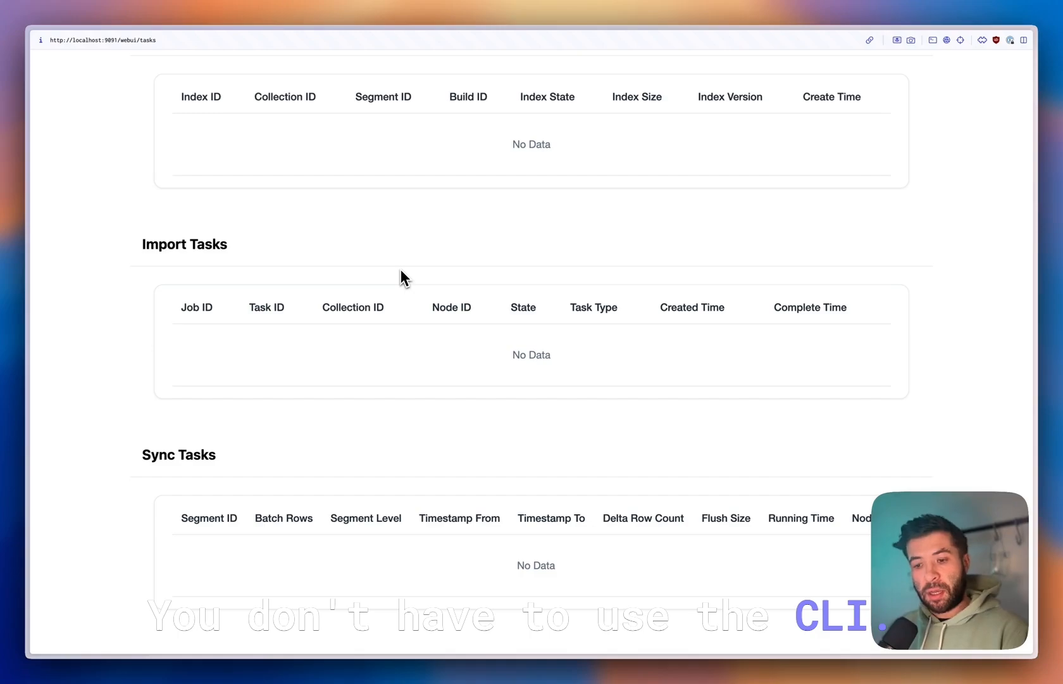
scroll("up", 3)
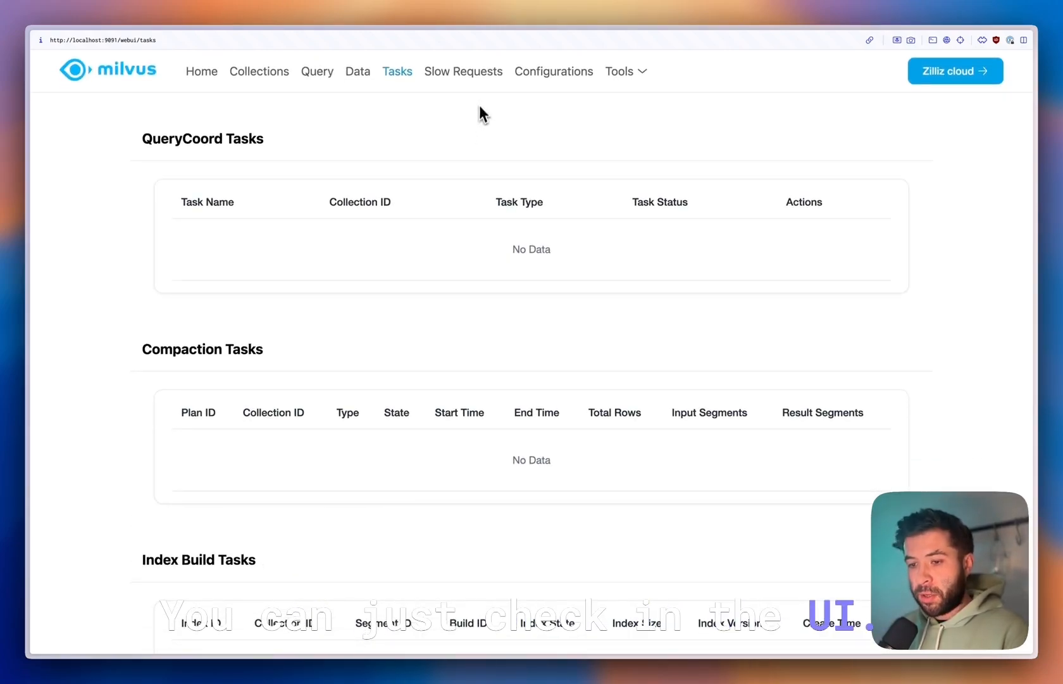
left_click(464, 71)
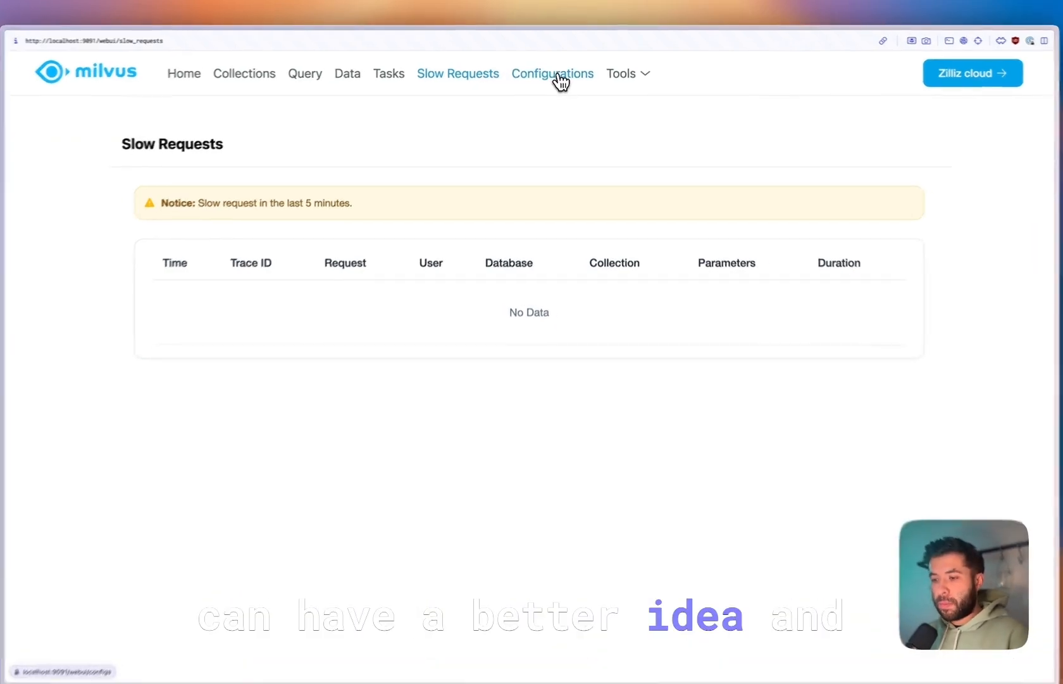
Go to the Configurations page listing attributes such as DEPLOY_MODE STANDALONE.
left_click(552, 74)
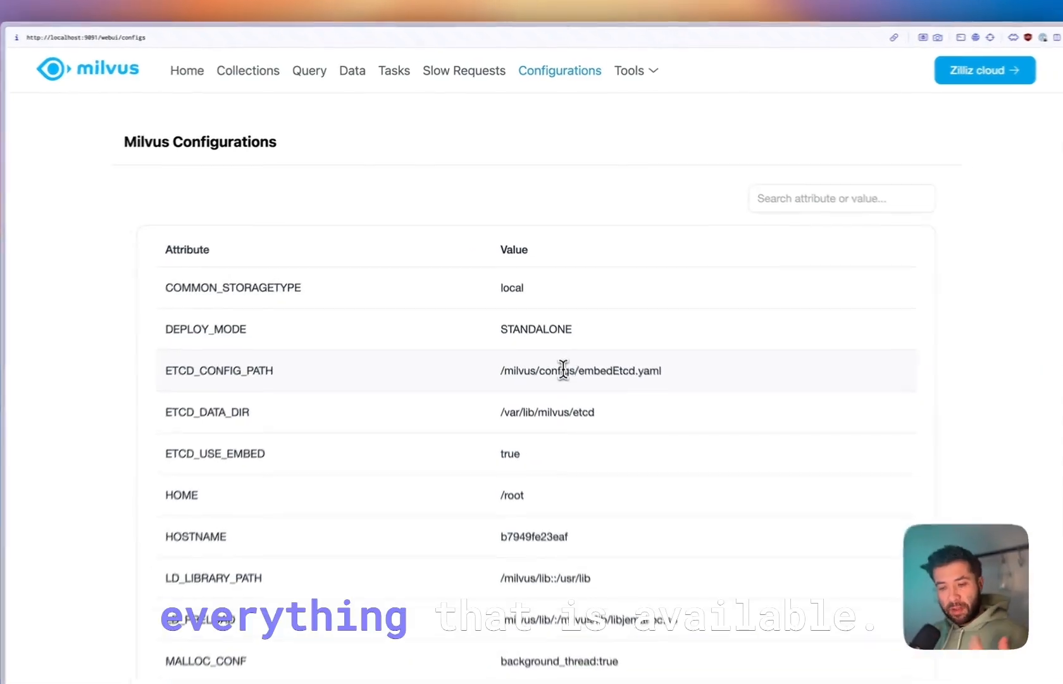
Scroll through the configuration attribute table.
scroll("down", 3)
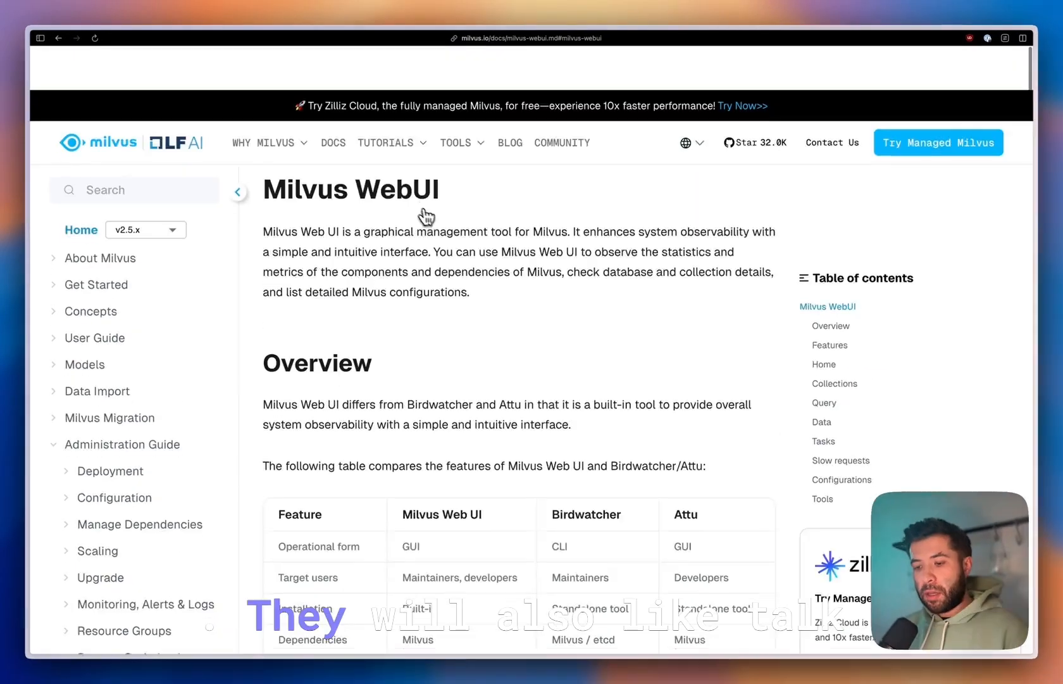
Scroll the docs page to the feature comparison table and the port 9091 access URL.
scroll("down", 3)
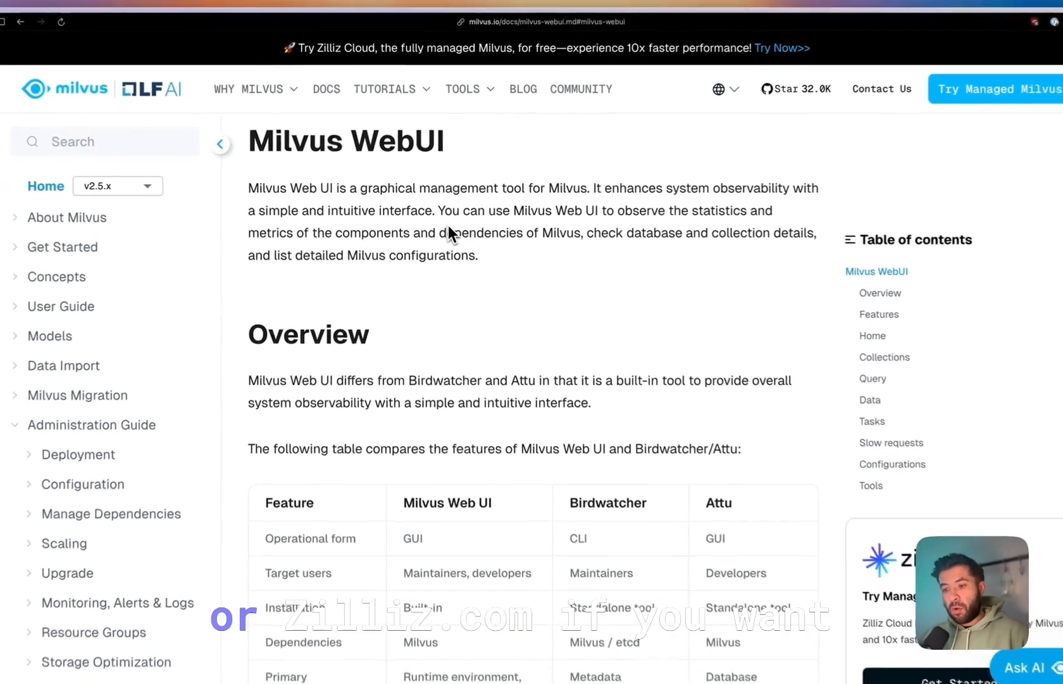
scroll("down", 3)
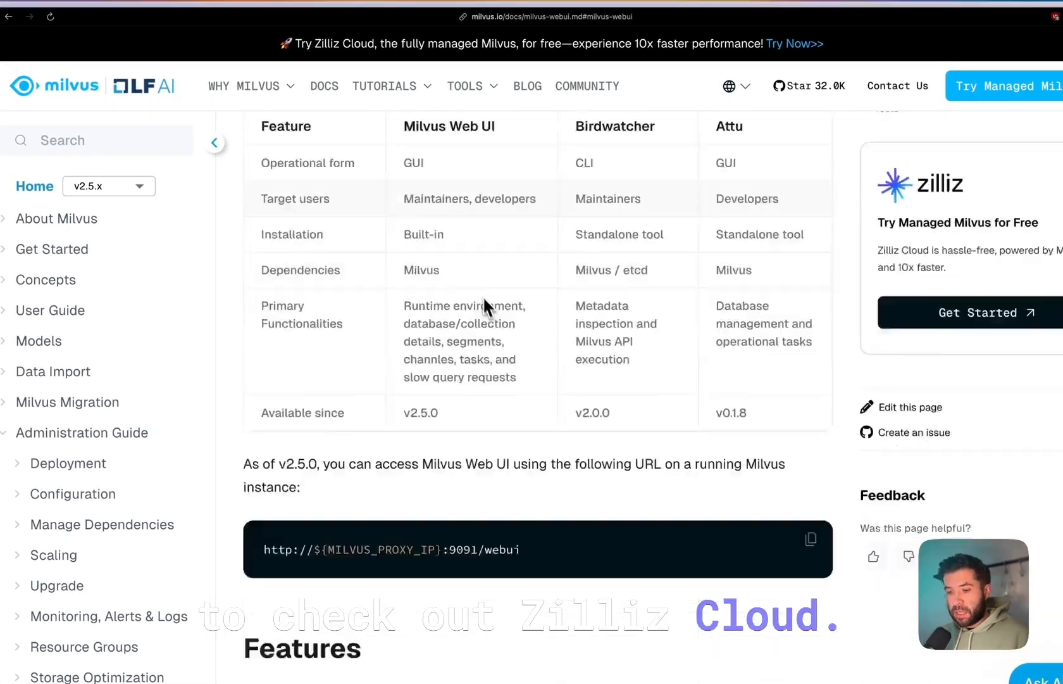